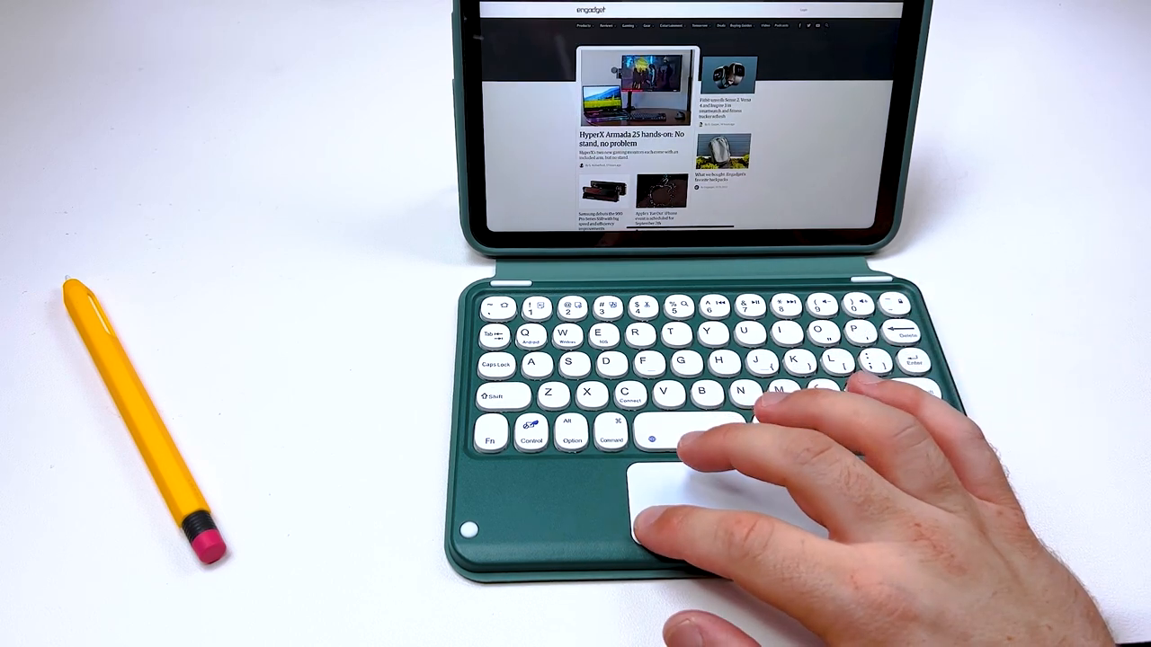
- Search 'this is how i type and this is how i roll' and scroll down the results
type("this is how i type and this is how i roll")
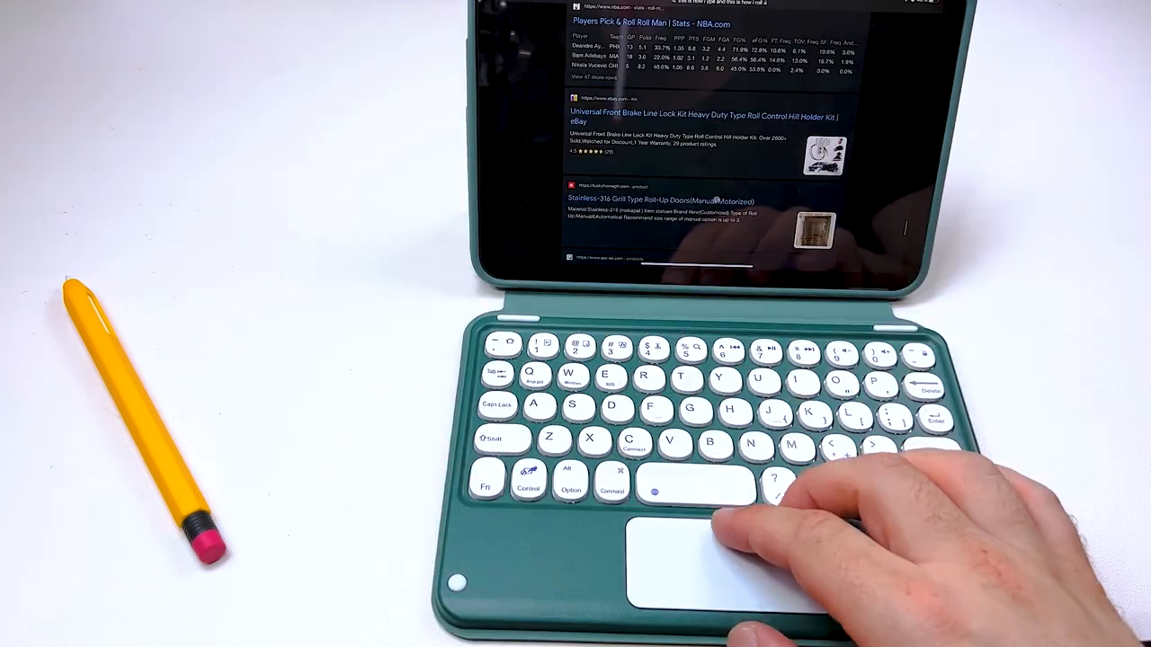
scroll("down", 3)
type("this is hhow u")
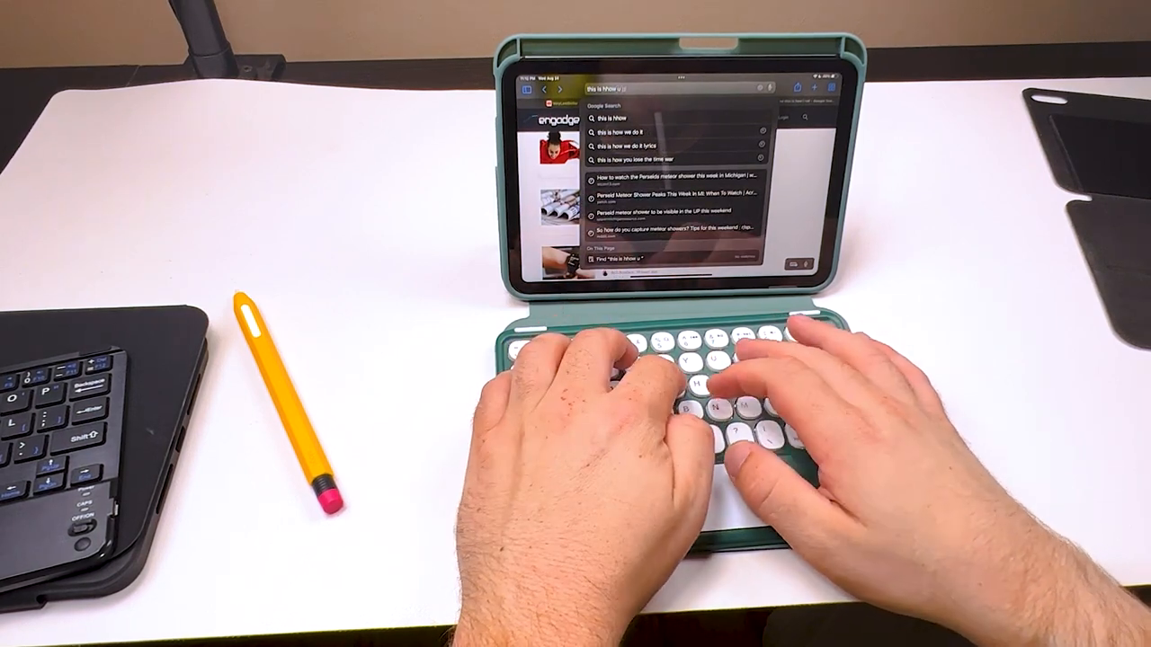
- Enter the typing-test phrase 'this is how i type and' in the address field
type("gi")
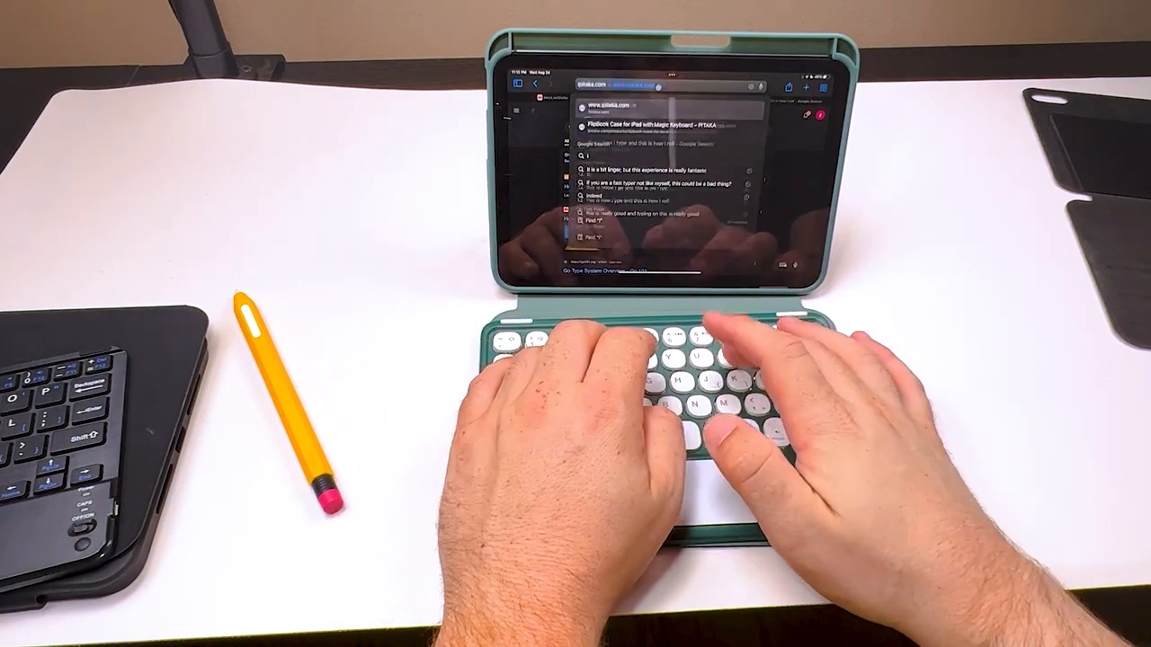
type("is is how i type an")
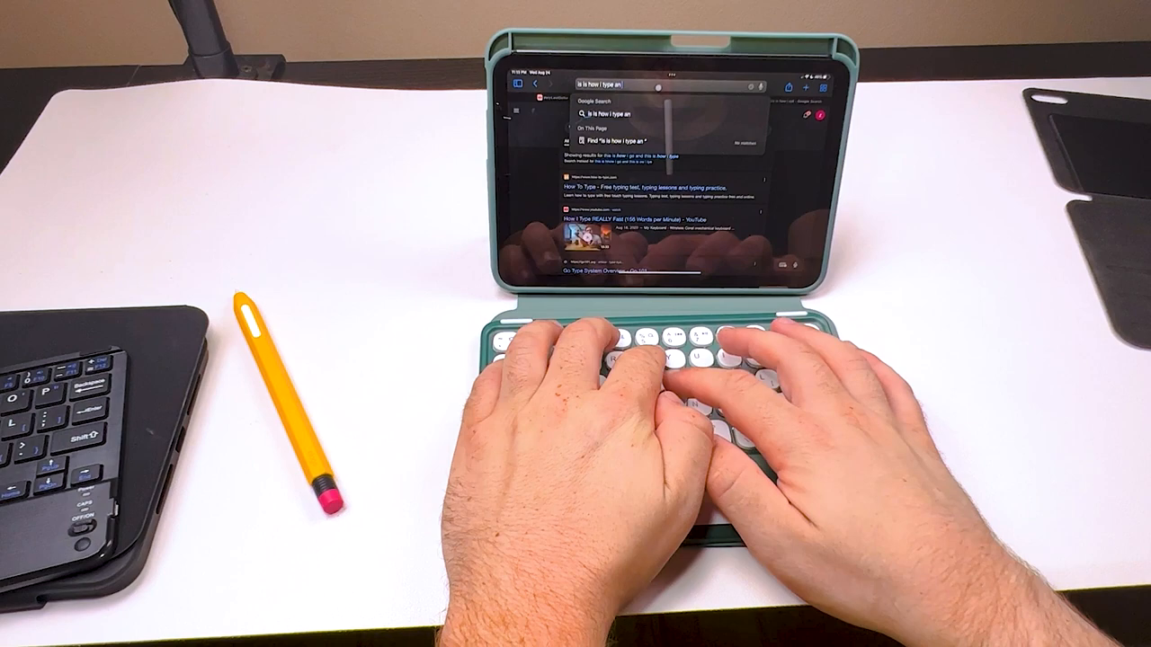
type("d")
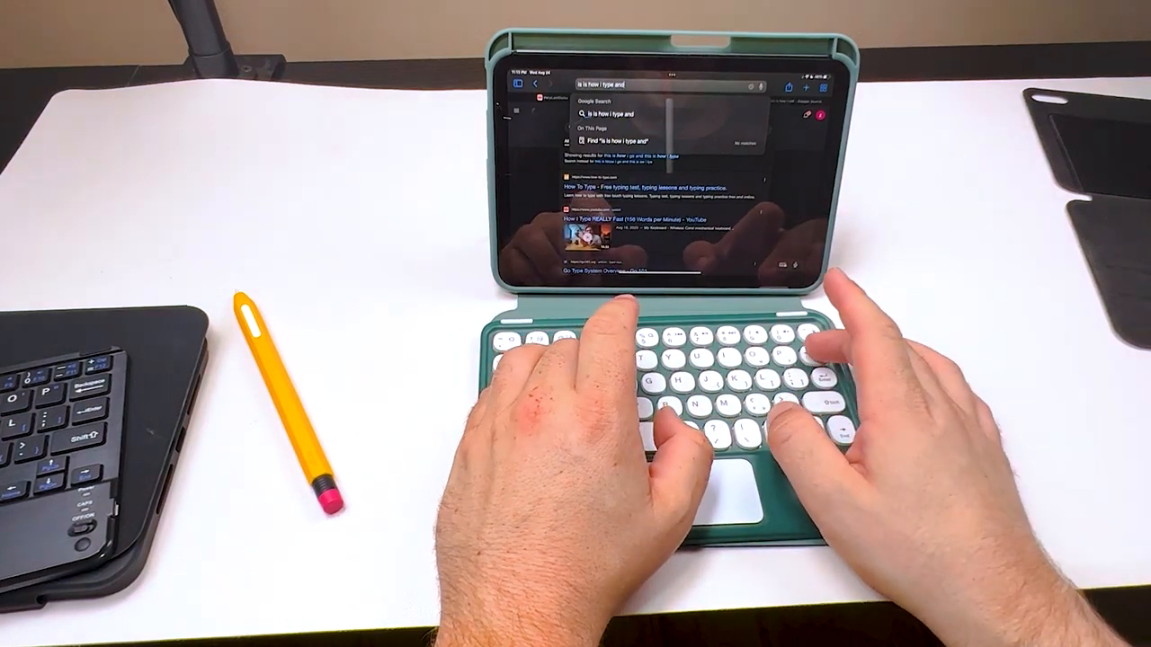
type("this i")
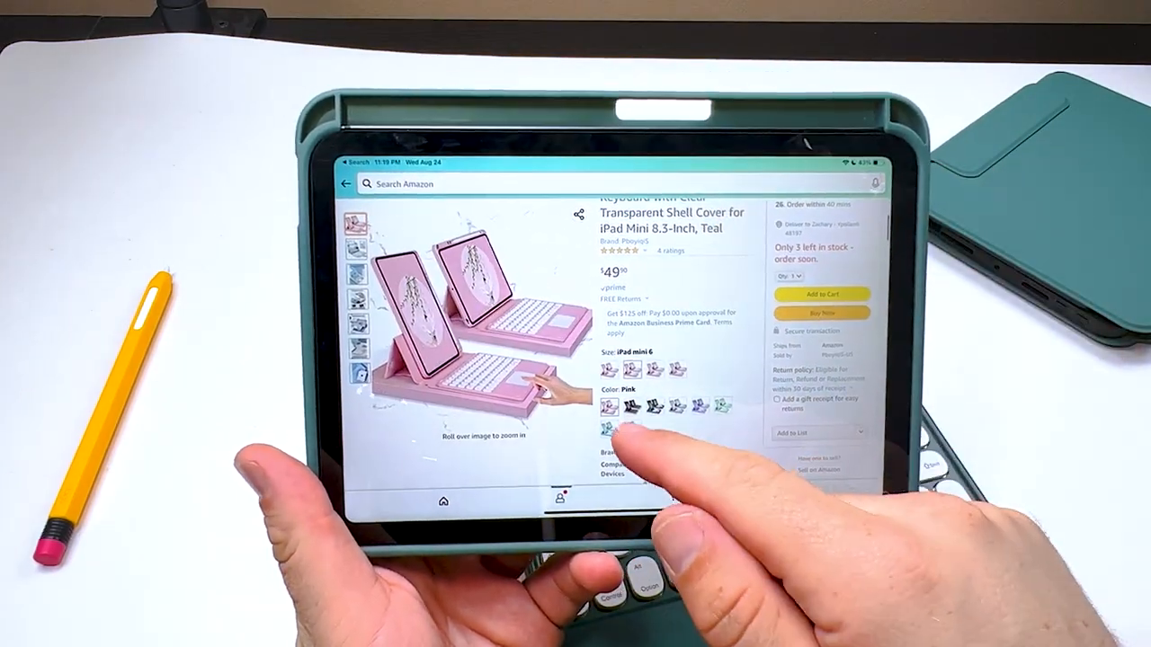
- Preview the case in Black, then in Light Purple
left_click(630, 407)
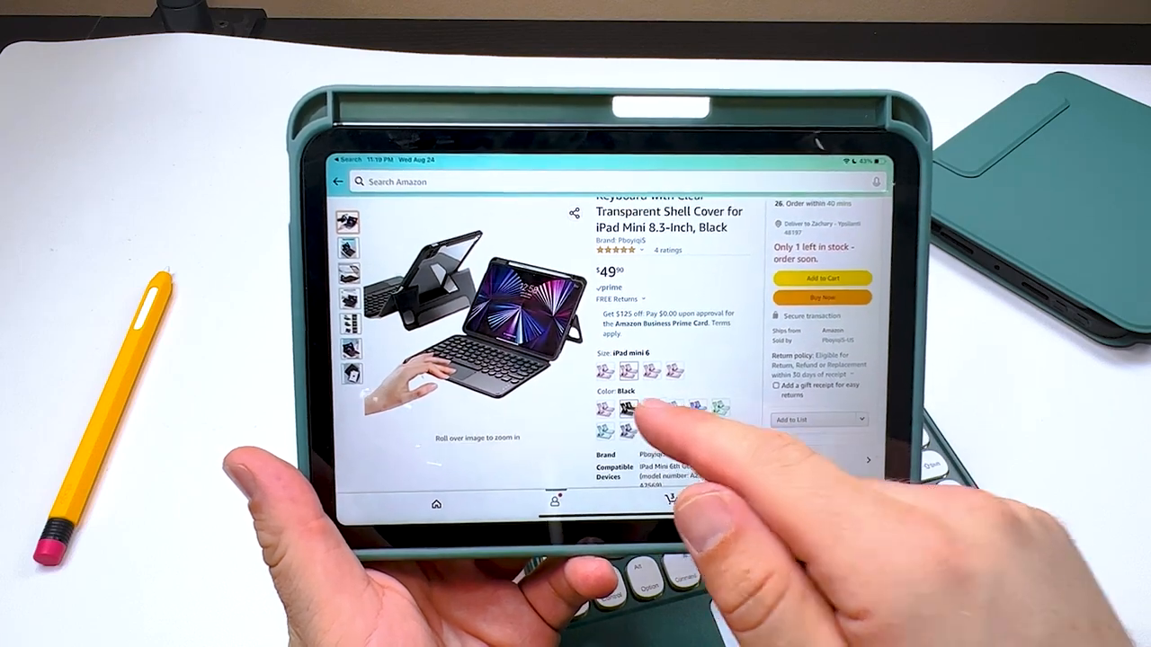
left_click(626, 414)
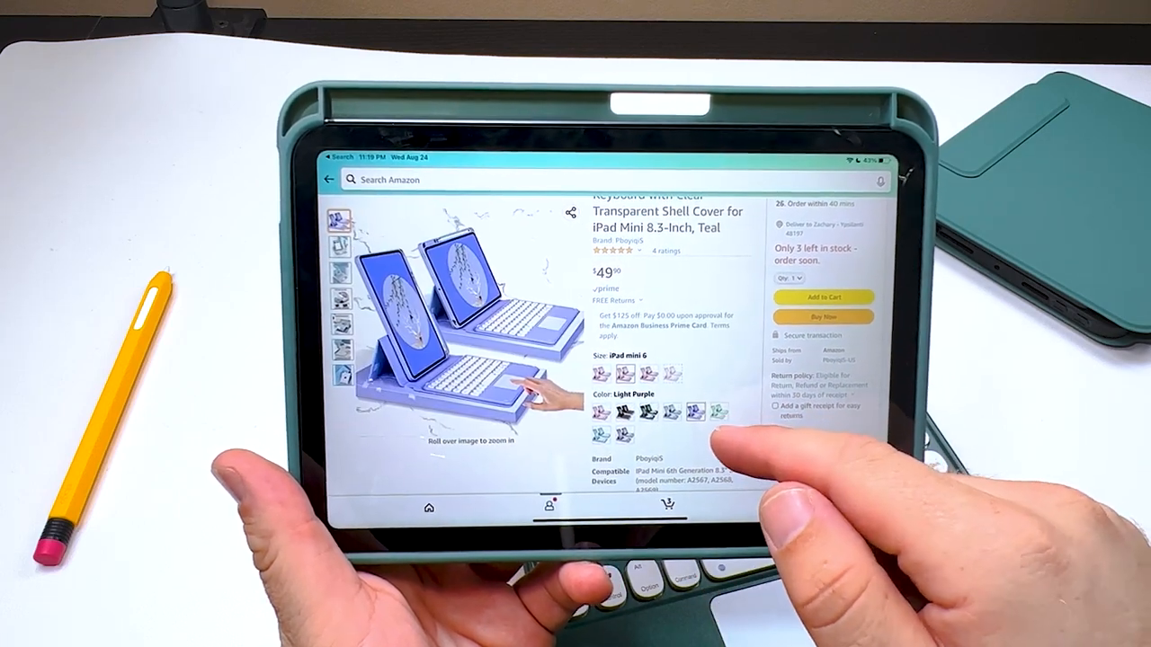